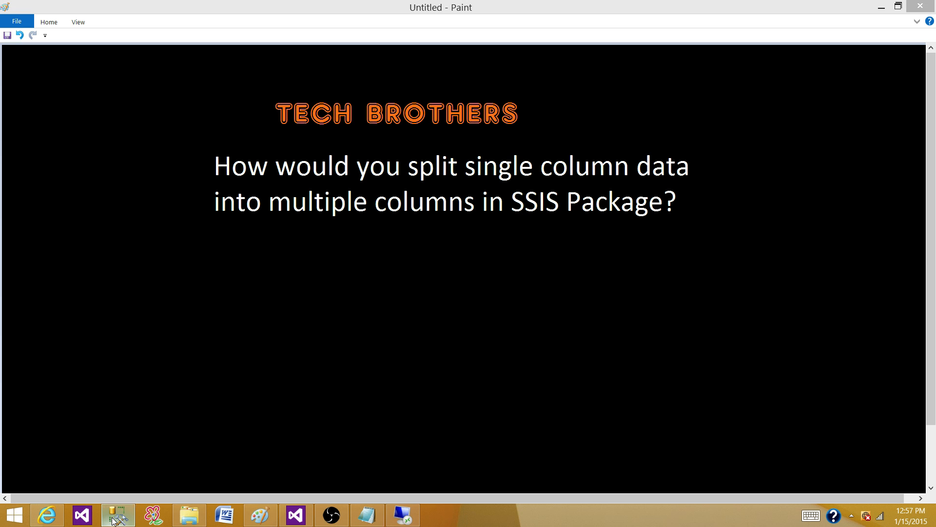
Add a 'column1' header line above Aamir Shahzad in the query editor
click(117, 515)
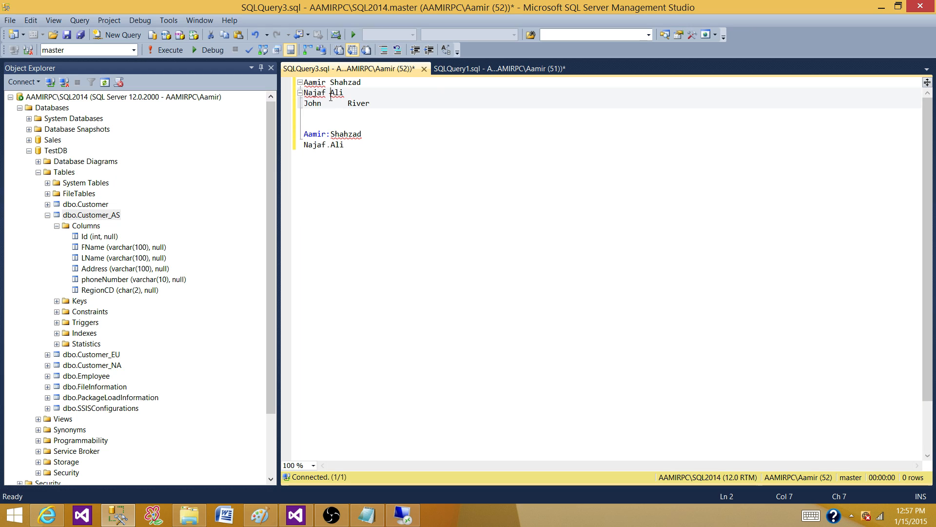
click(306, 82)
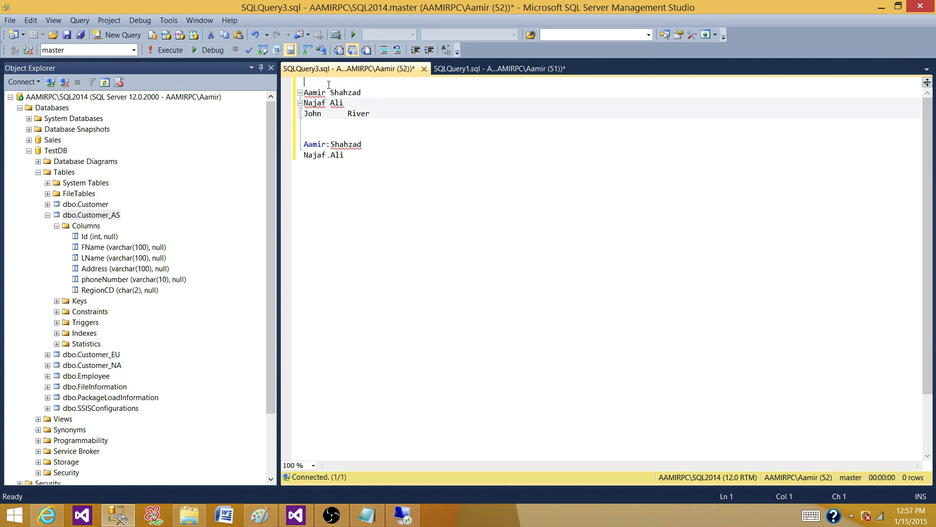
text(column)
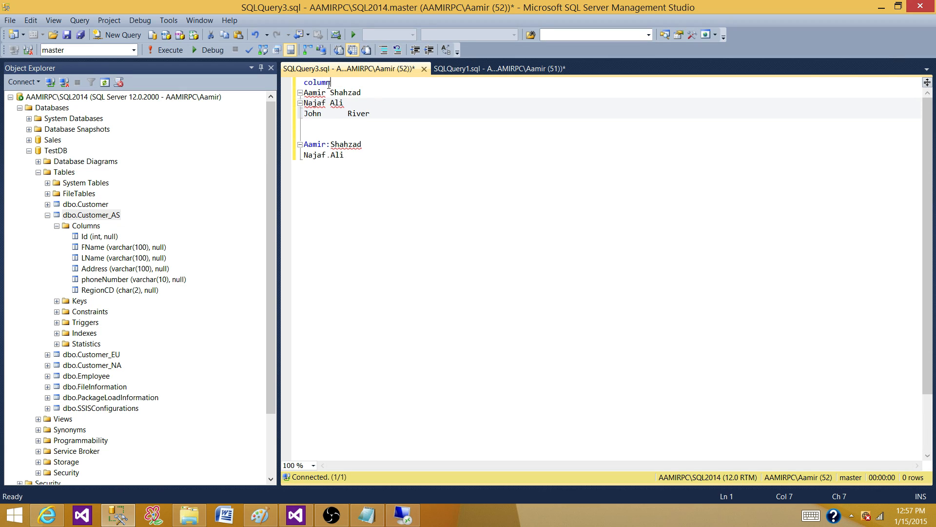
text(1)
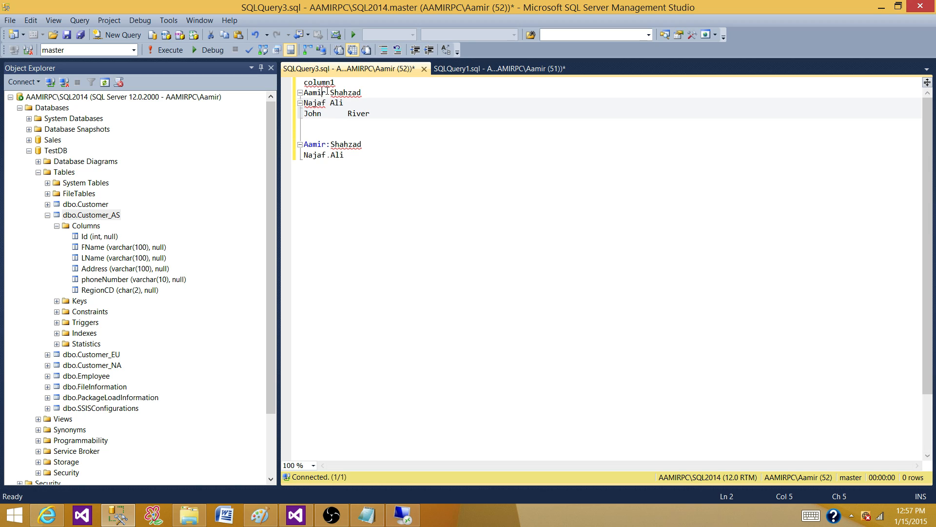
Point out the irregular separators in the first rows after Aamir and below
click(328, 93)
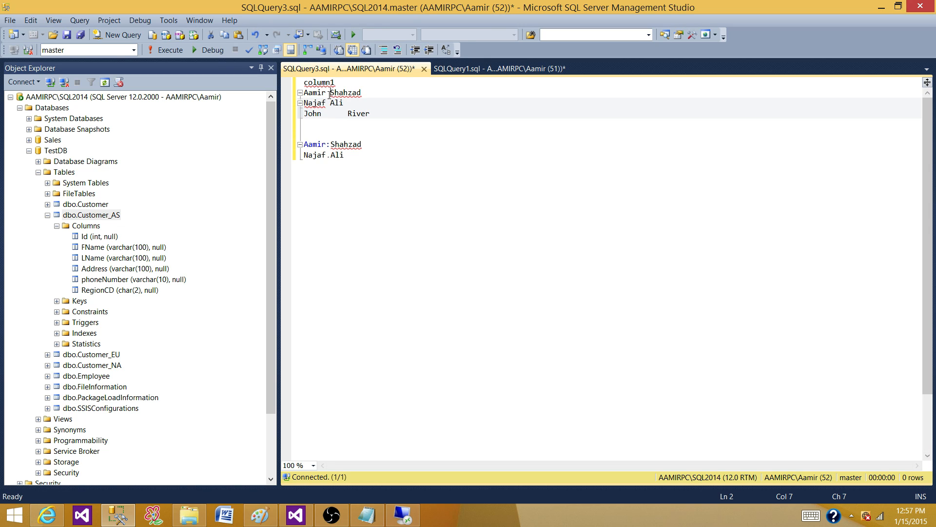
click(328, 103)
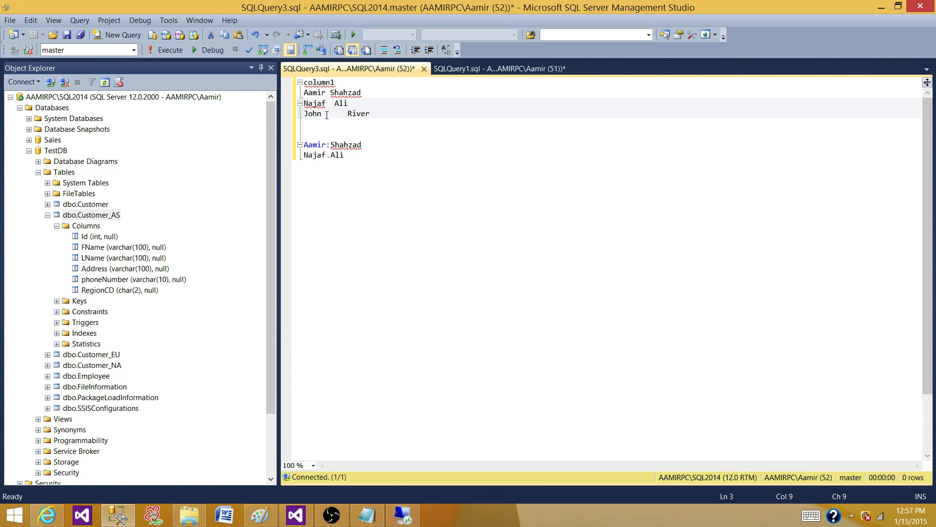
drag(325, 113, 356, 113)
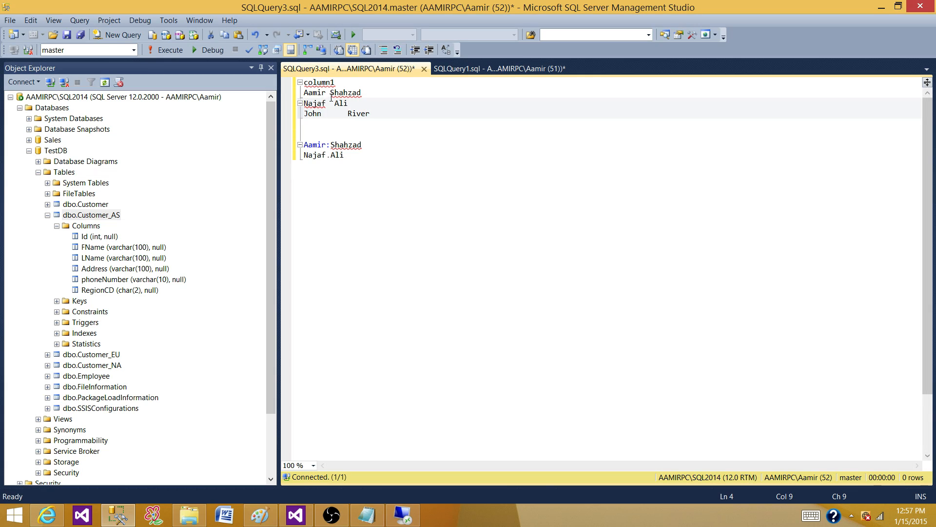
click(331, 92)
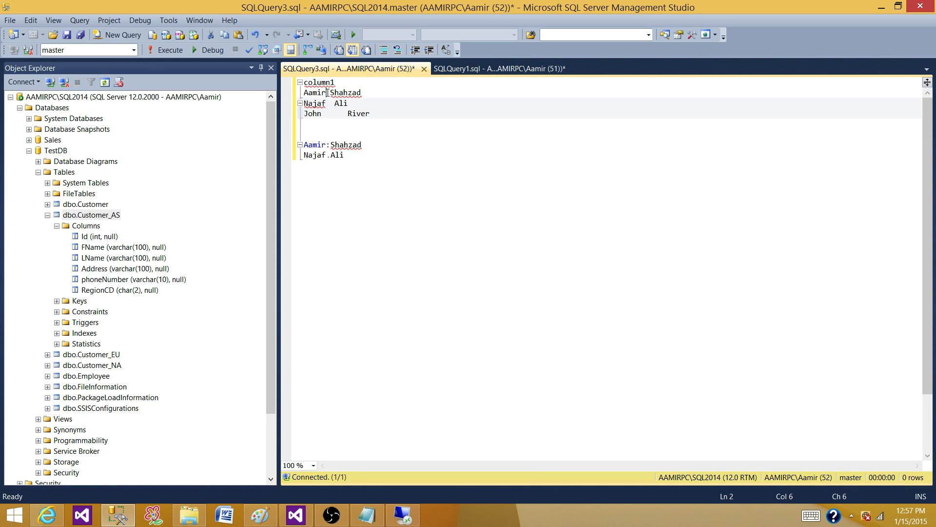
double_click(341, 102)
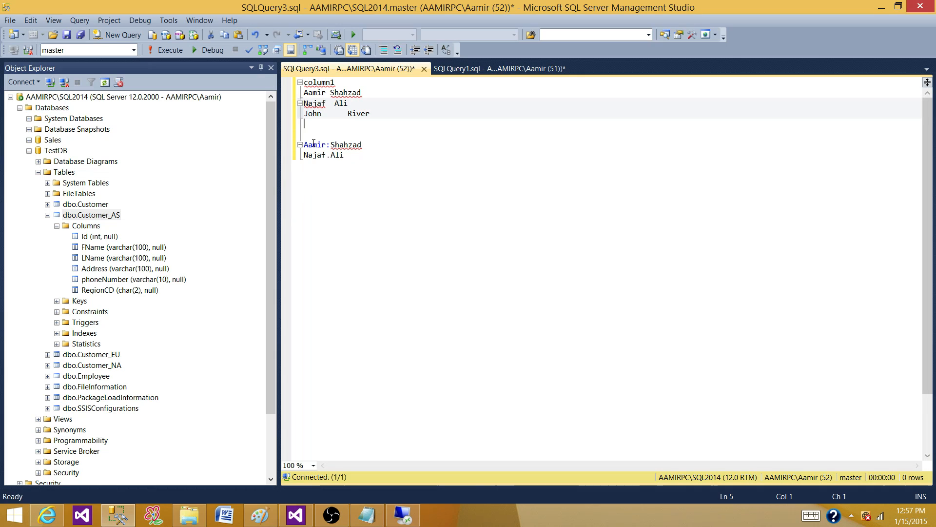
key(down)
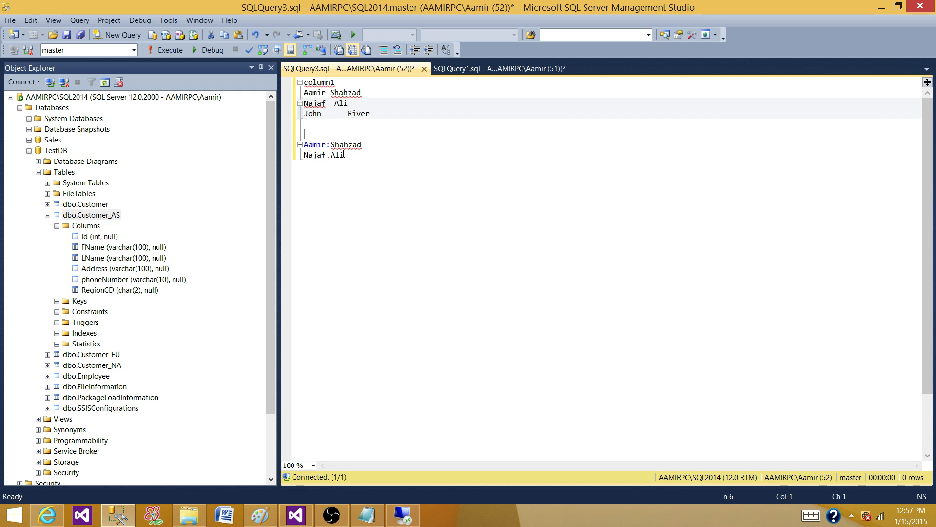
click(345, 155)
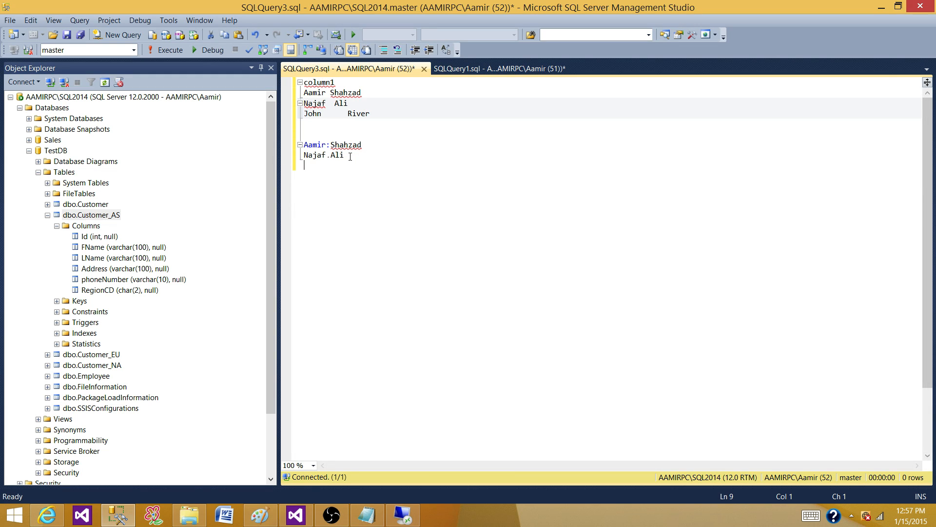
text(John)
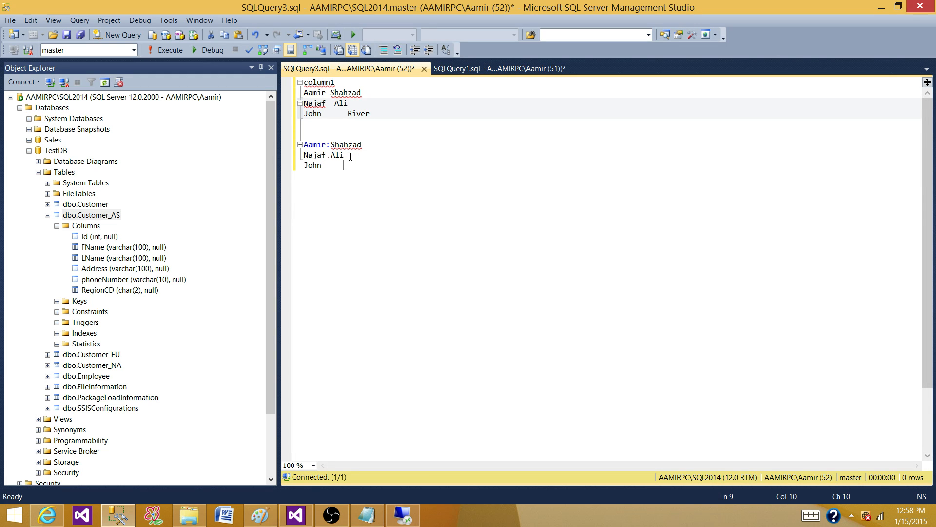
text(River)
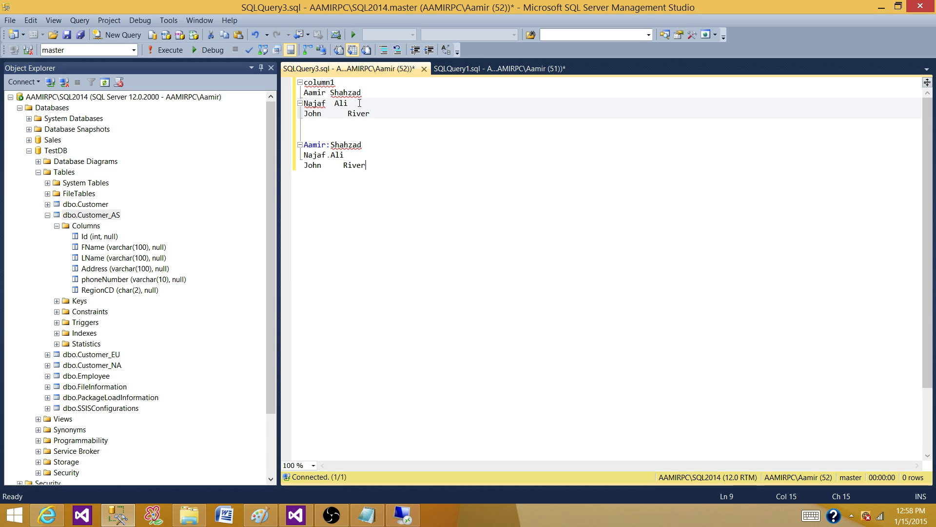
mouse_move(378, 202)
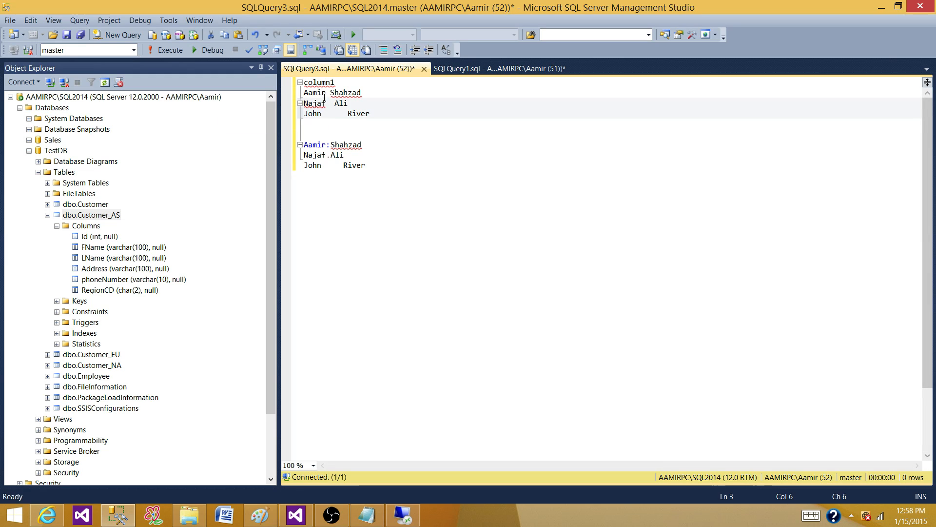
mouse_move(315, 102)
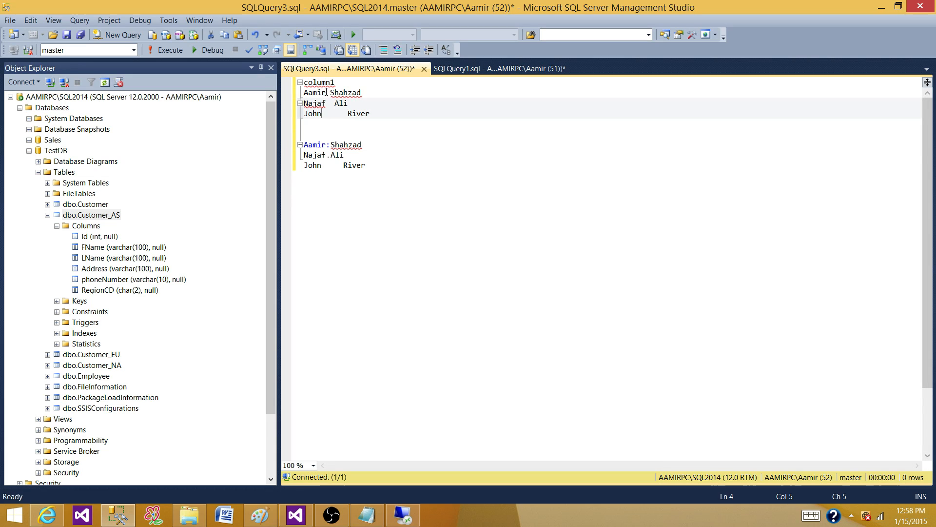
click(326, 92)
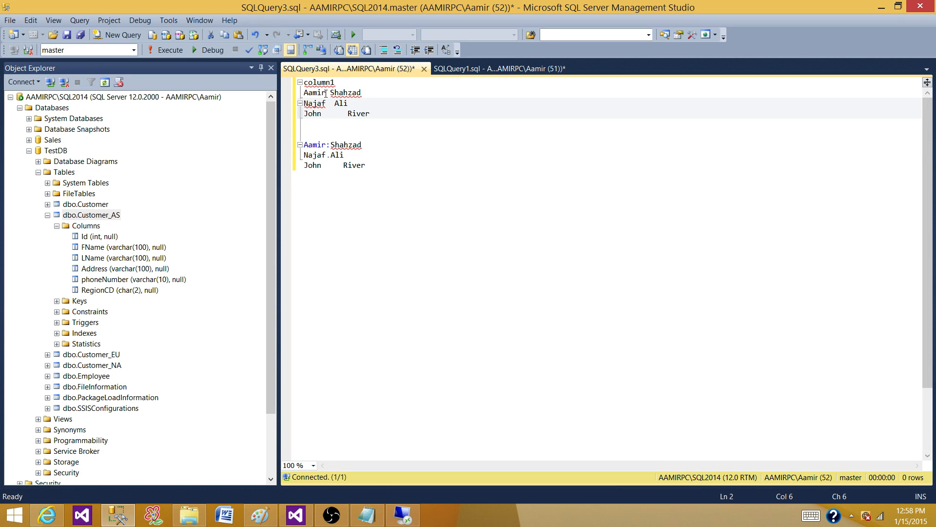
double_click(314, 93)
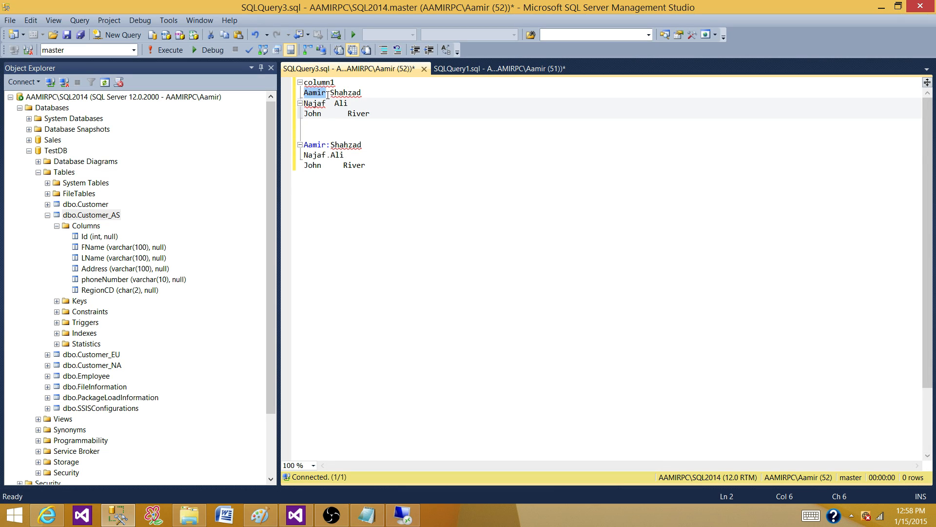
click(329, 113)
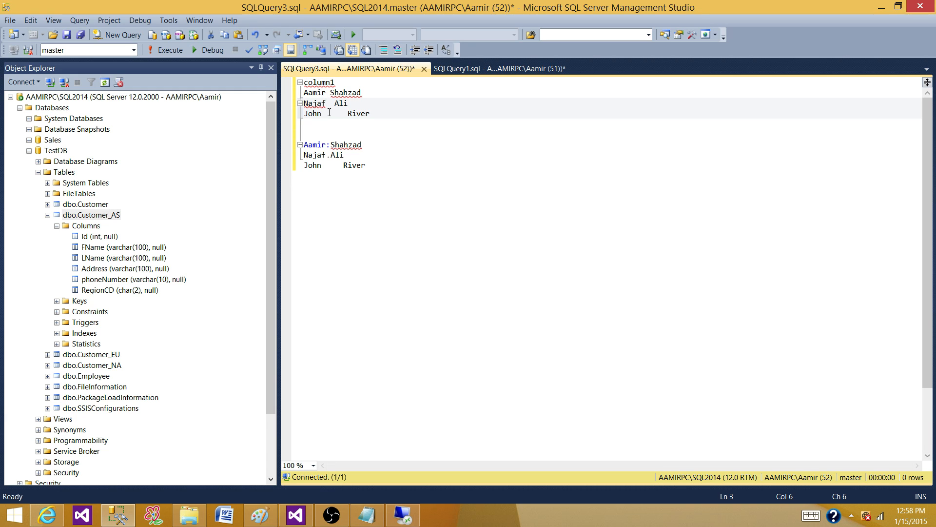
click(321, 113)
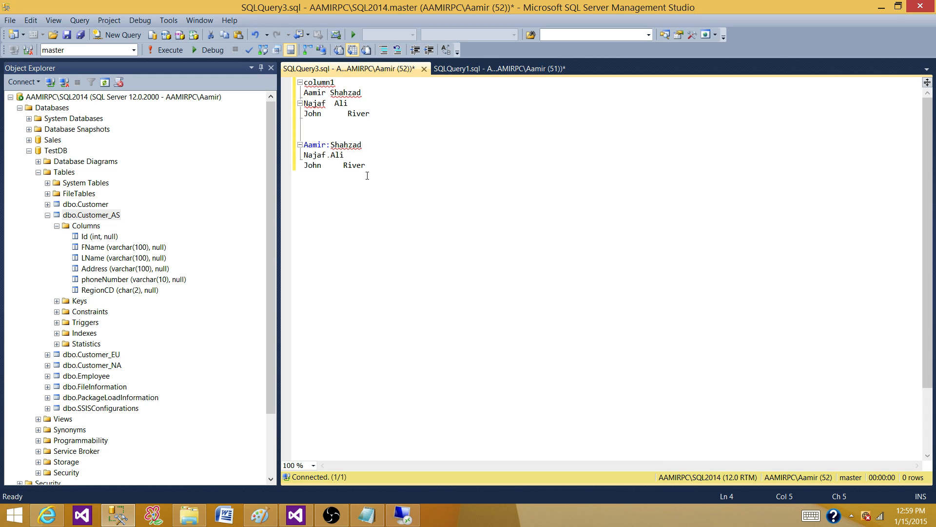
mouse_move(339, 173)
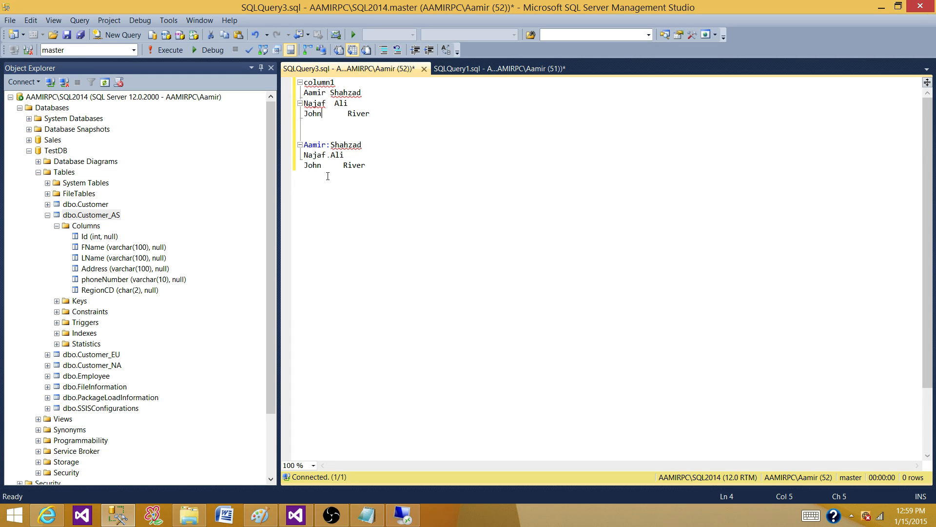
mouse_move(338, 165)
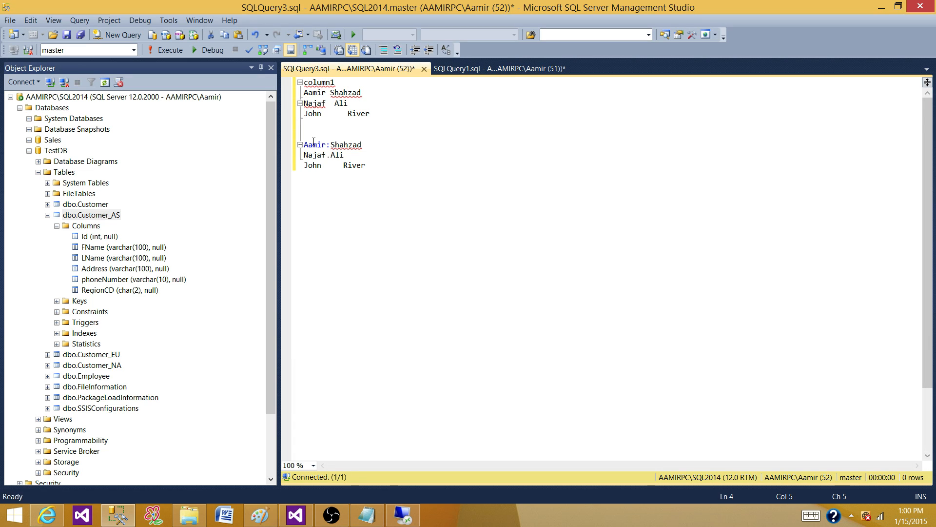
mouse_move(363, 161)
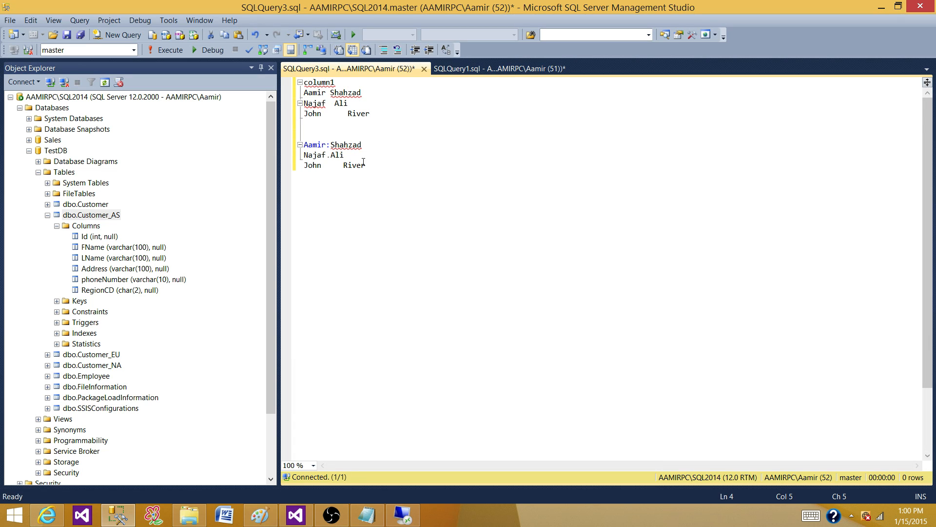
click(367, 166)
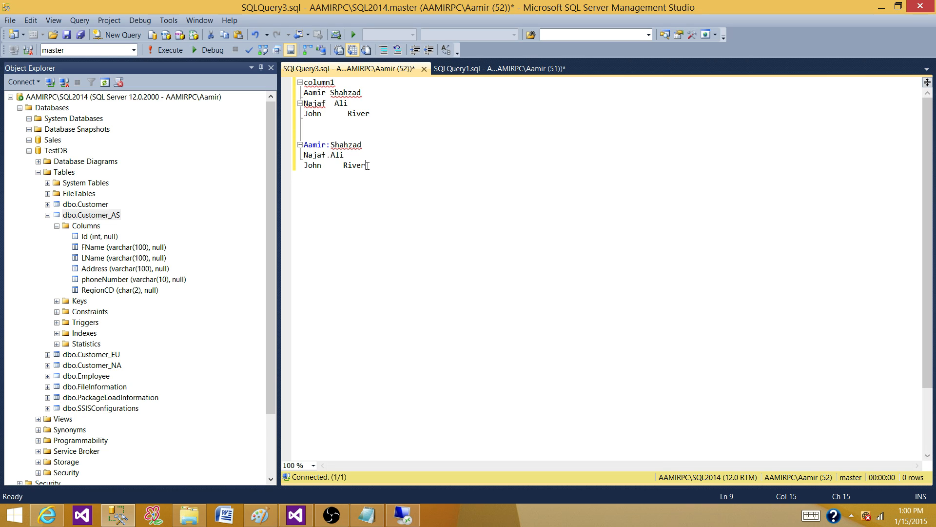